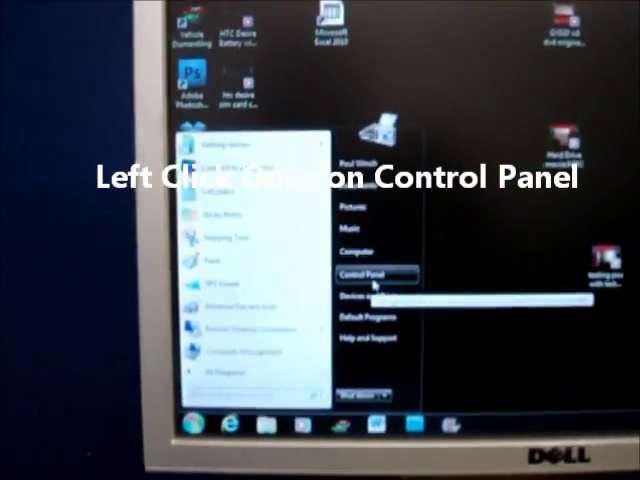
- Launch Control Panel from the Start menu
click(364, 272)
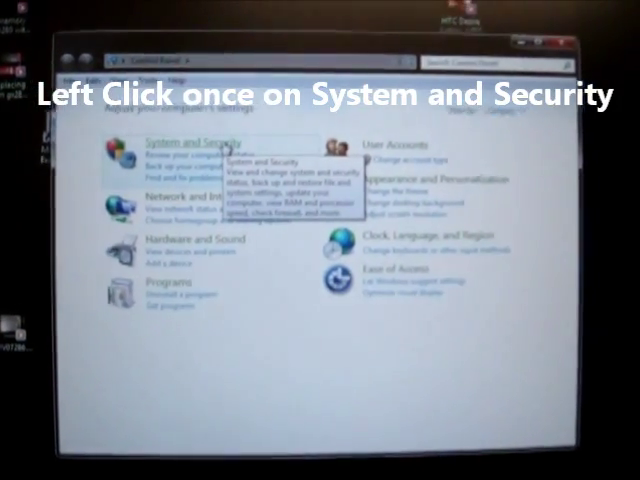
- Navigate through System and Security into the Administrative Tools folder
click(196, 144)
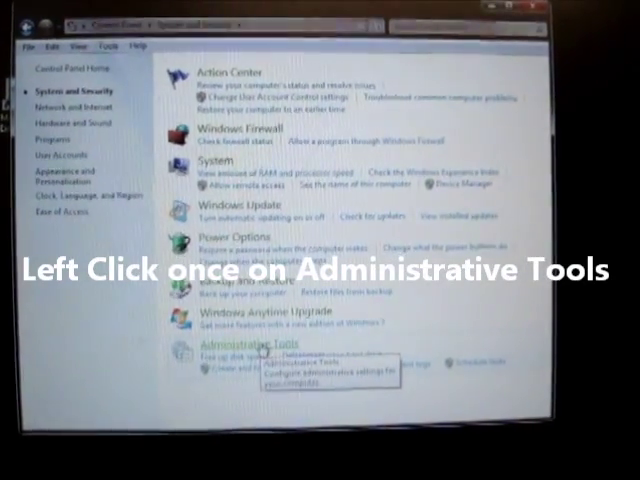
click(242, 344)
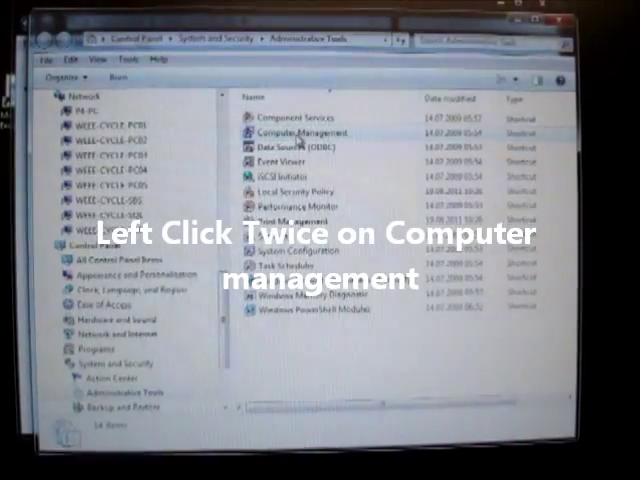
- Launch Computer Management and select Disk Management under Storage to load the drive list
double_click(298, 132)
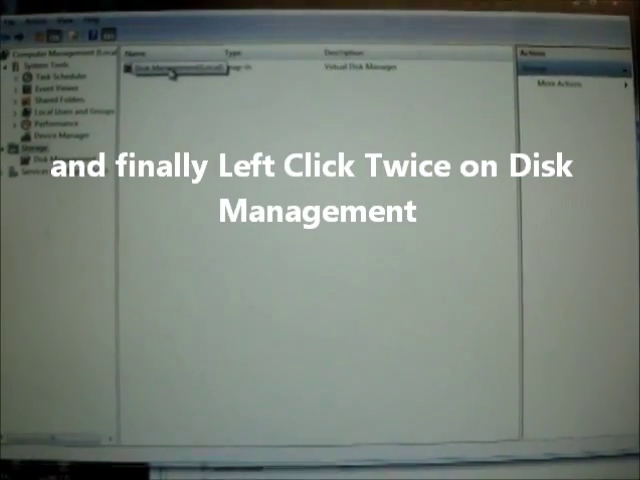
double_click(176, 68)
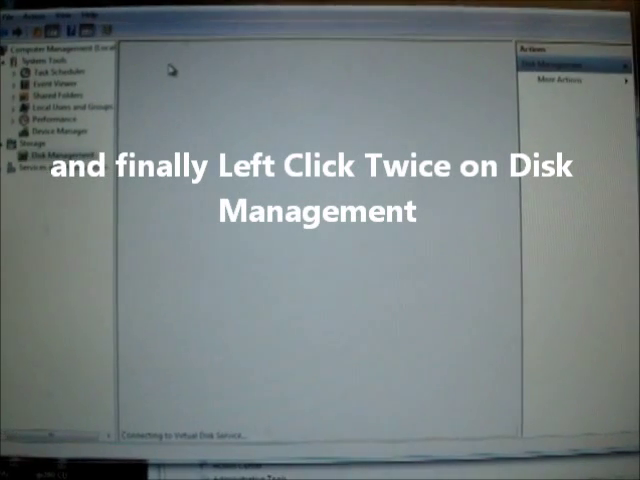